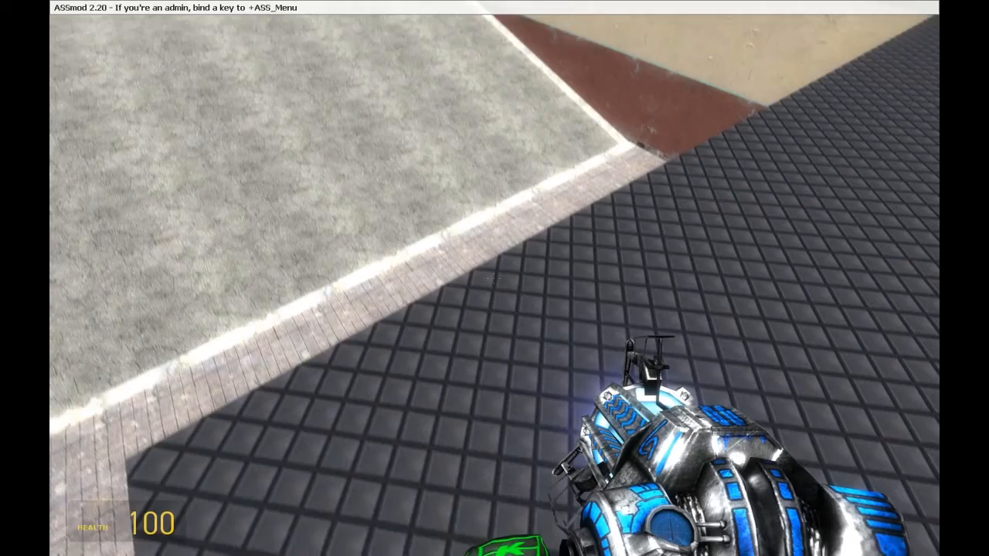
mouse_move(494, 279)
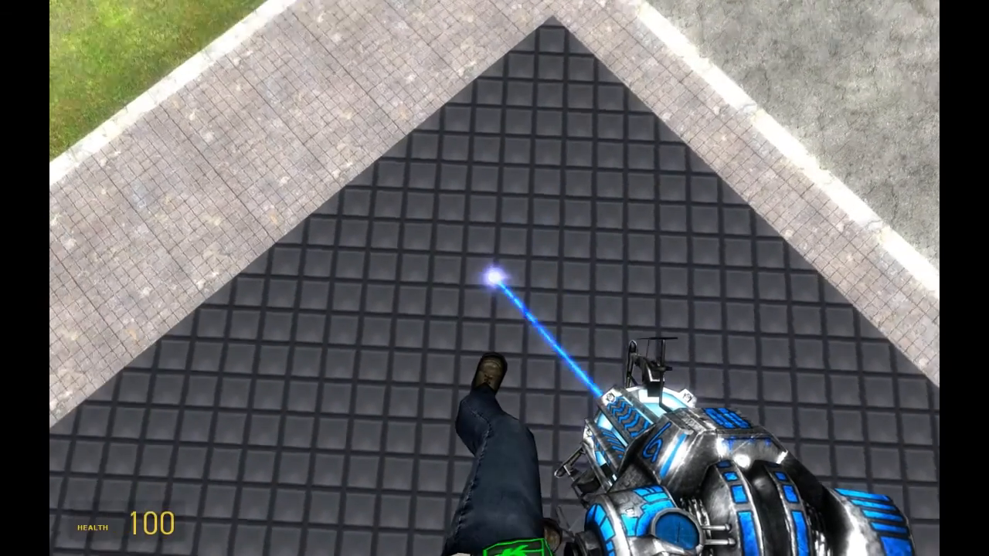
mouse_move(494, 278)
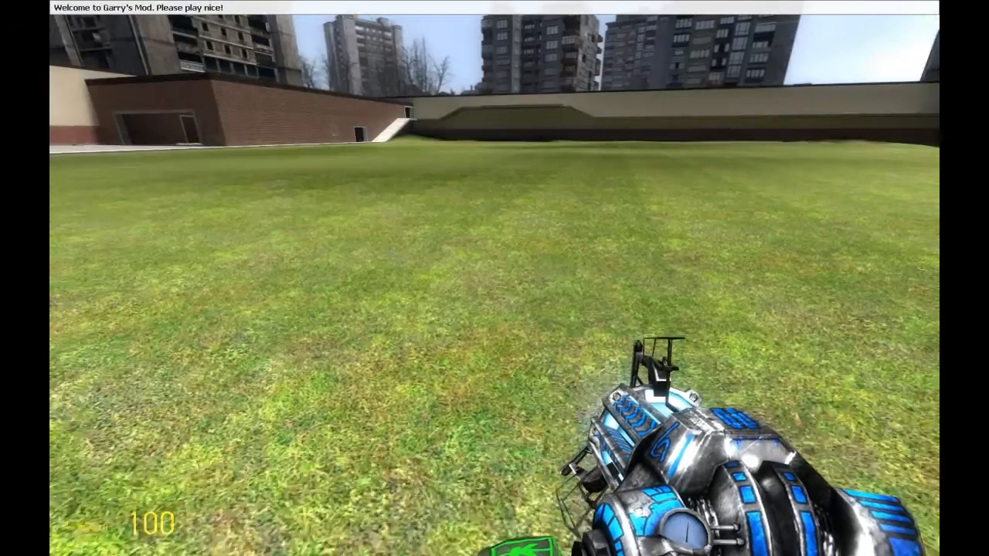
- Spawn the large PHX construction block from General Construction Props as the car body
key("q")
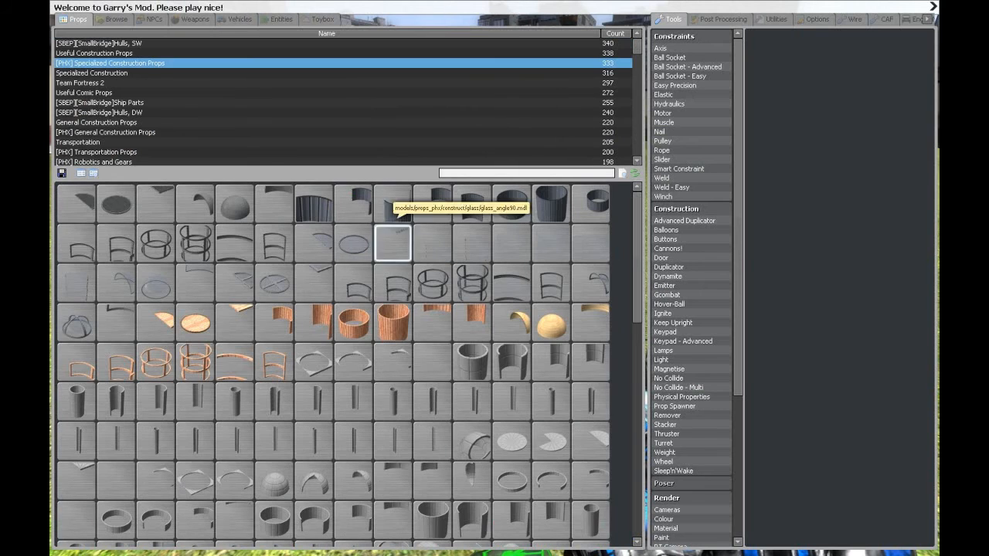
left_click(105, 133)
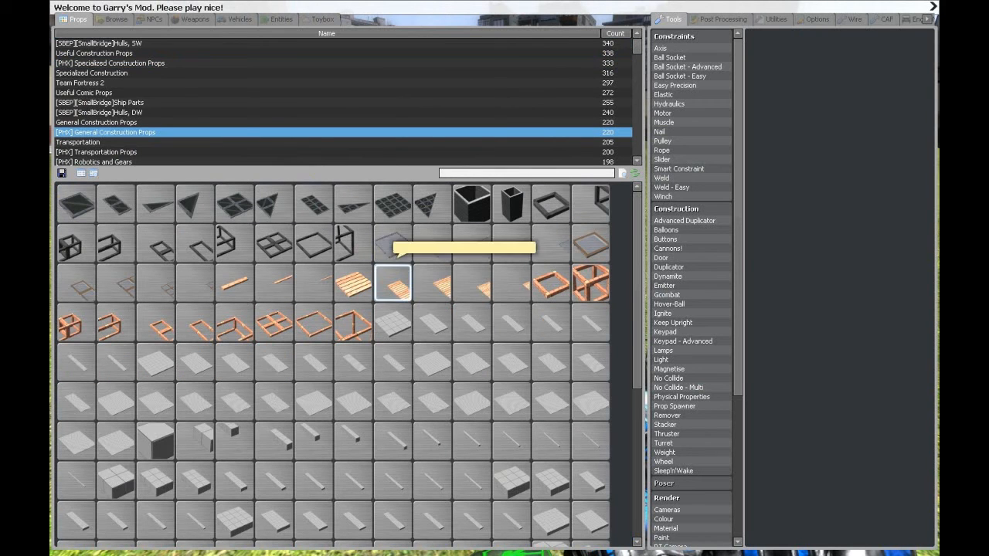
scroll("down", 3)
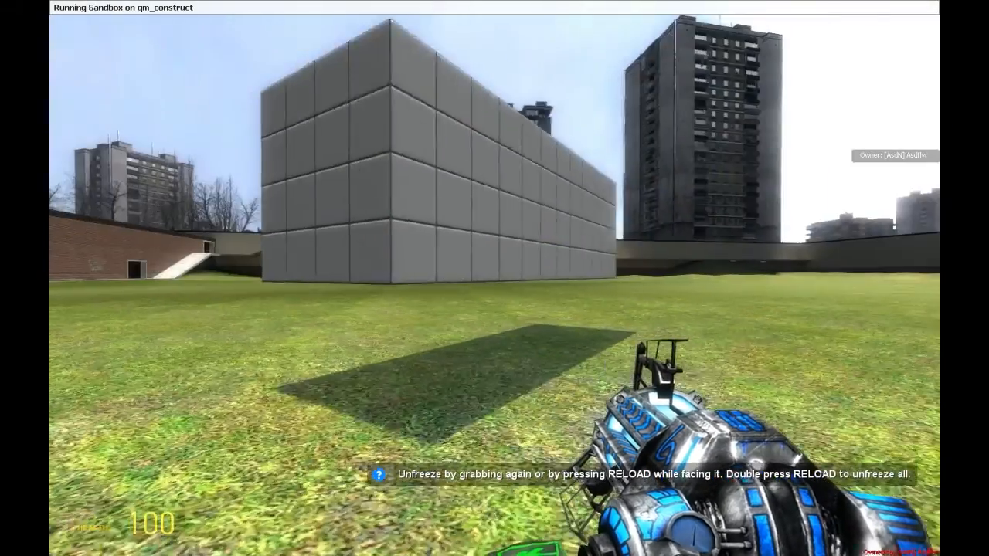
- Equip the Wheel tool and attach a tire wheel to the box's lower side
key("q")
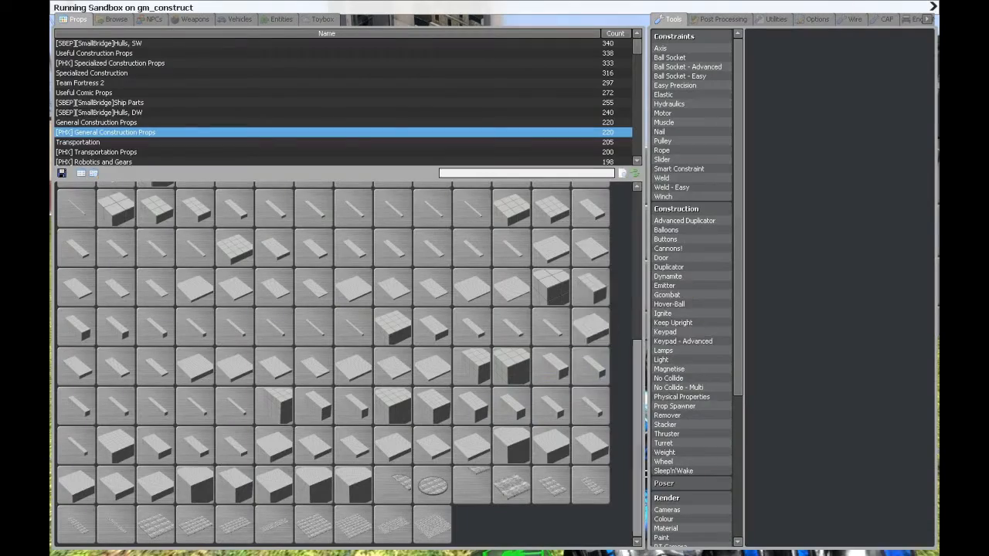
left_click(664, 460)
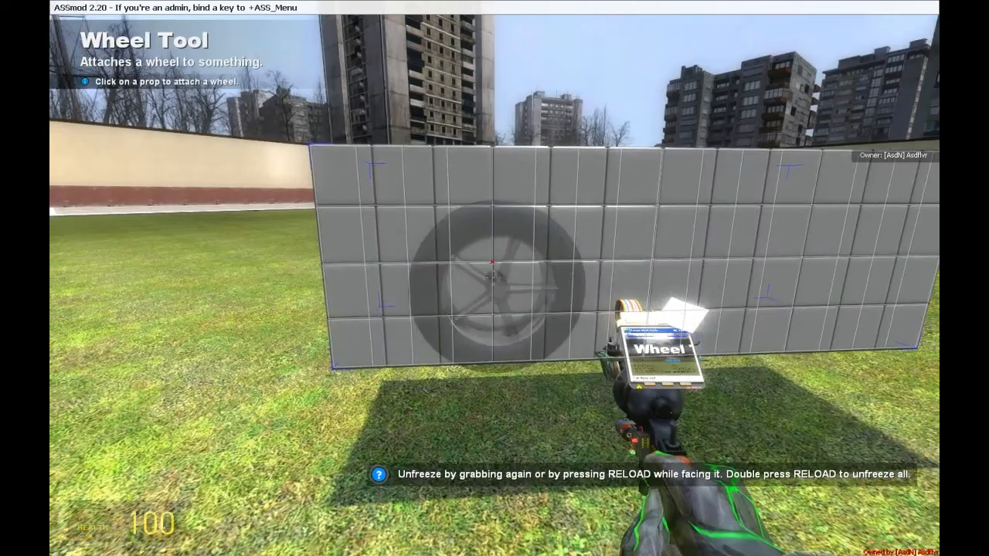
key("q")
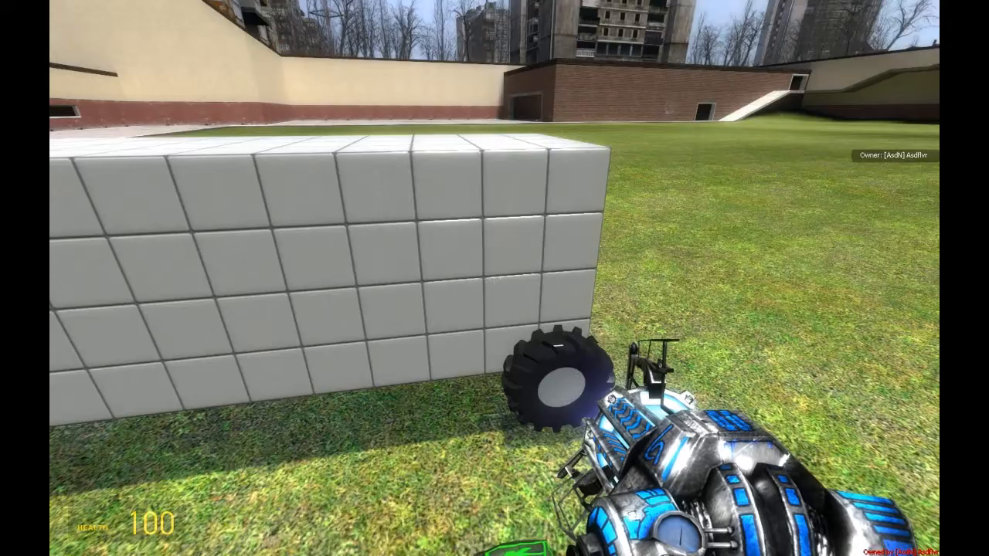
- Spawn a glass-domed pod seat, carry it onto the box, and bring up the vehicle seat catalogue
key("q")
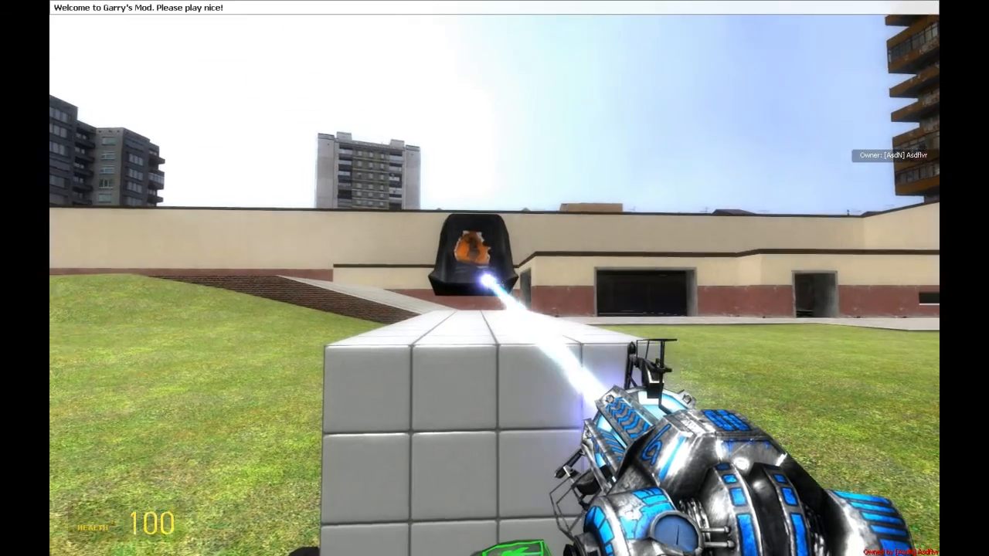
key("q")
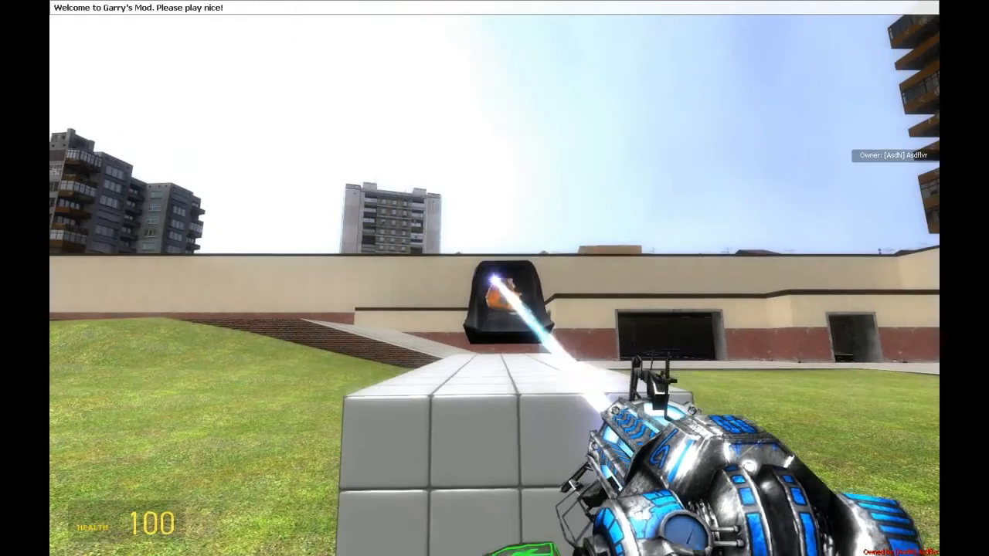
key("q")
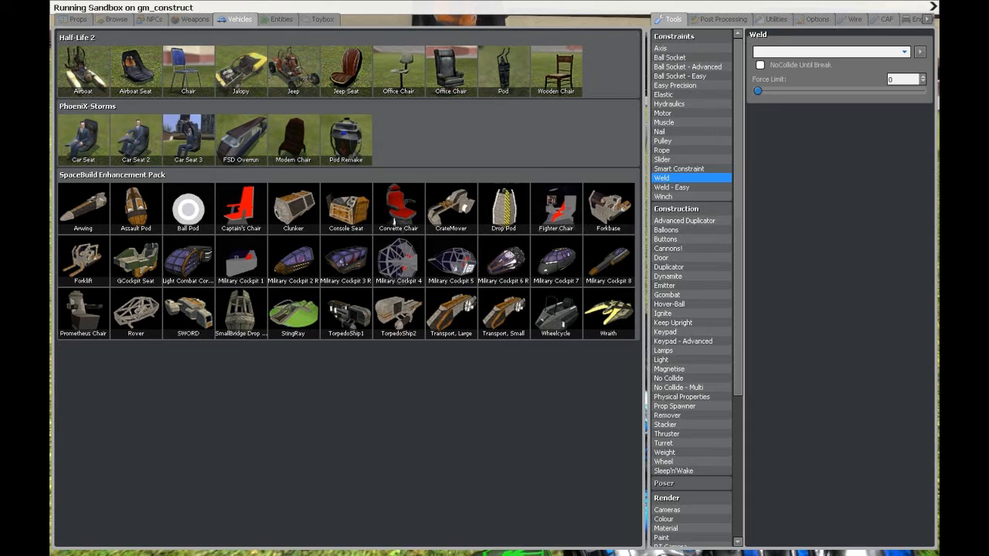
- Equip the Wire Advanced Pod Controller tool from the Wire - I/O list
left_click(795, 18)
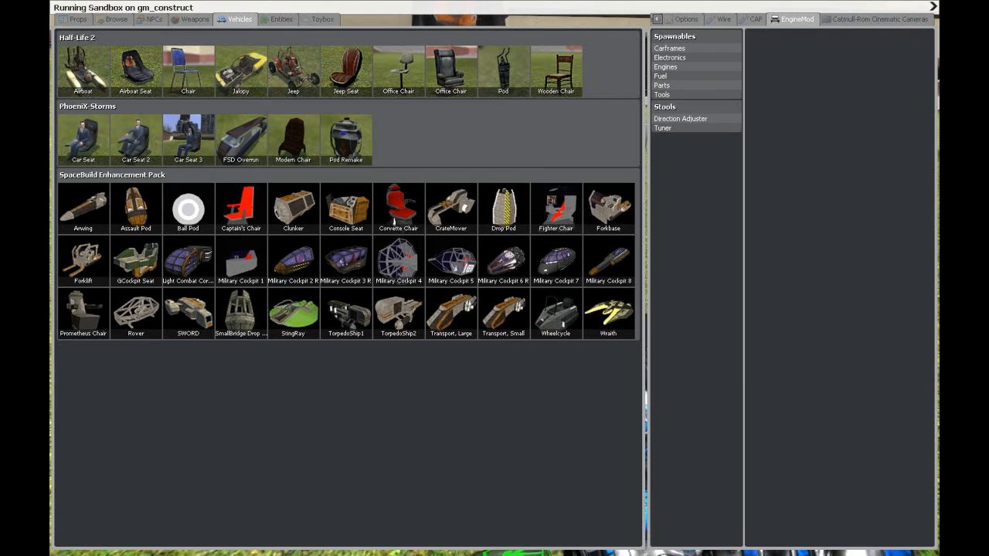
left_click(723, 19)
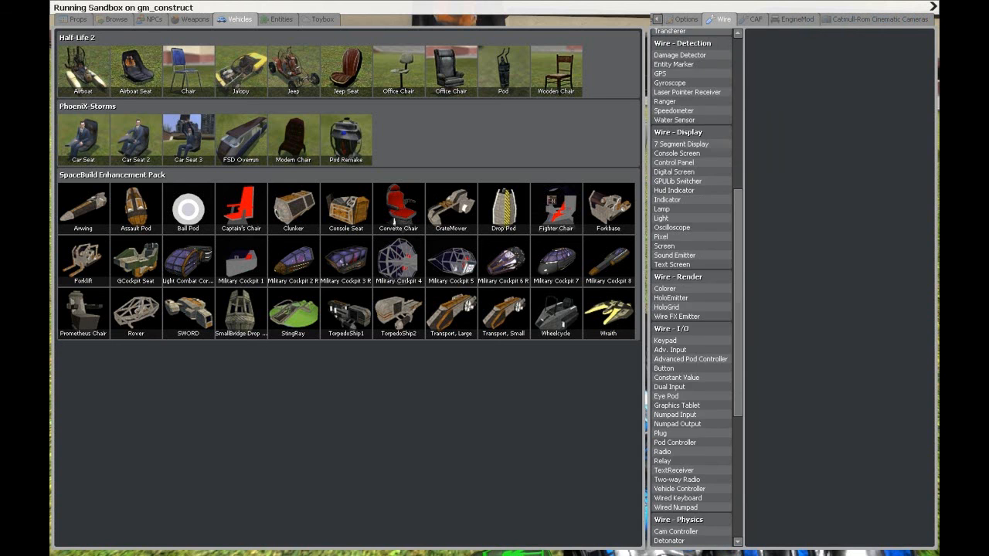
scroll("down", 3)
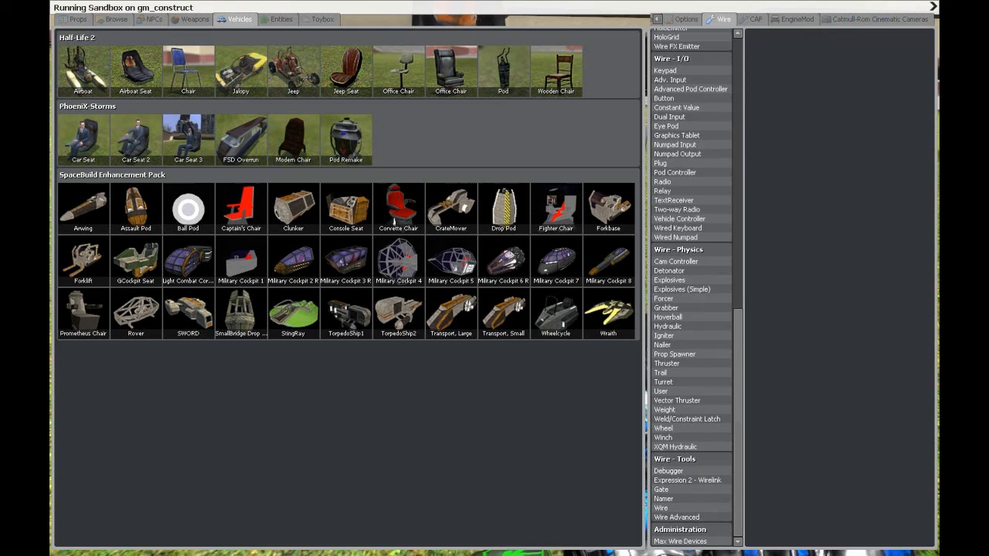
left_click(689, 88)
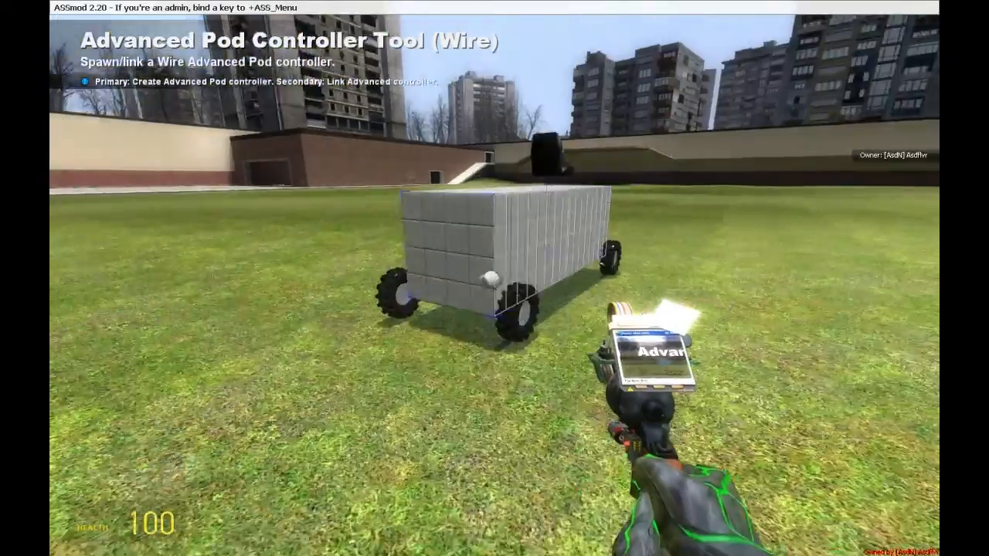
- Place an advanced pod controller on the box car
left_click(488, 280)
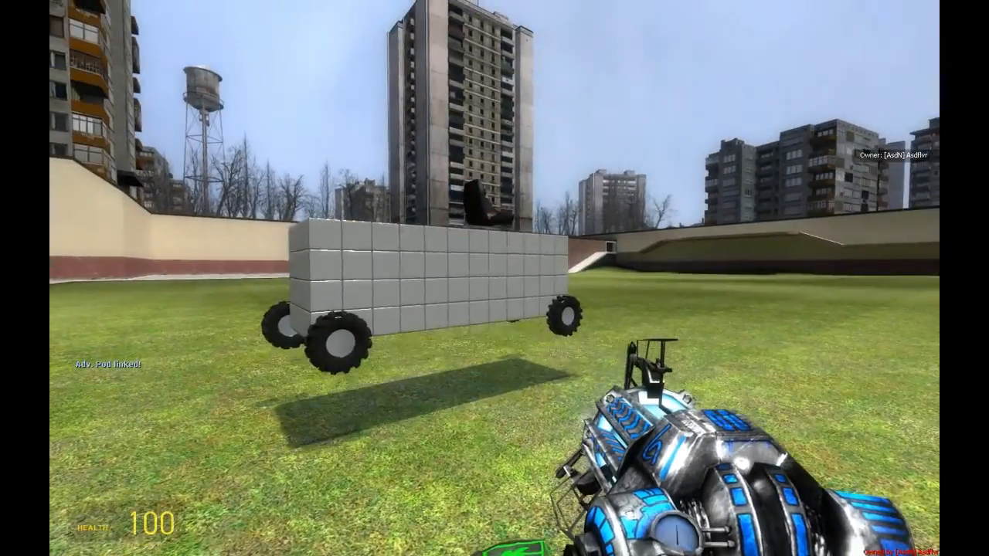
mouse_move(495, 278)
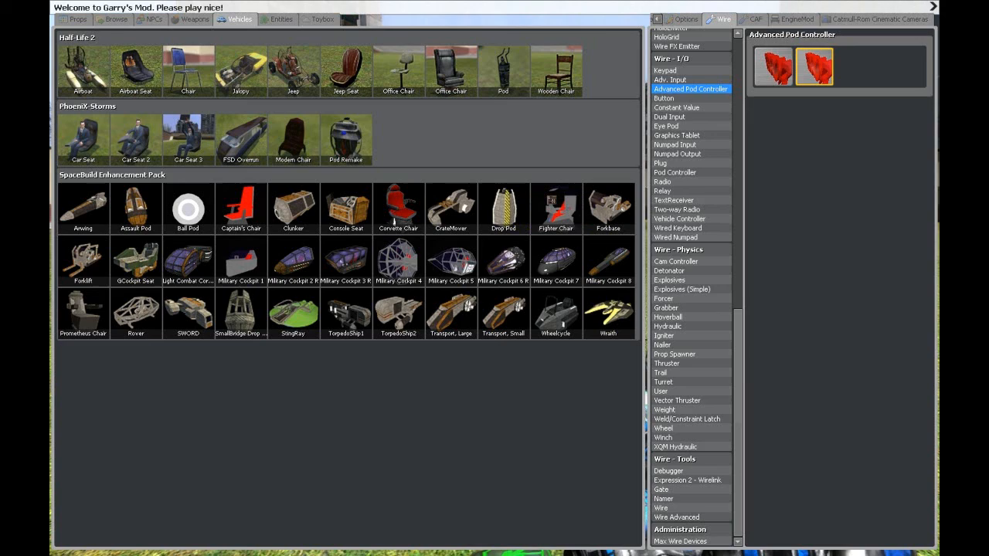
- Equip the Wire thruster tool, choose its model and settings, and mount thrusters on the car's sides
left_click(666, 363)
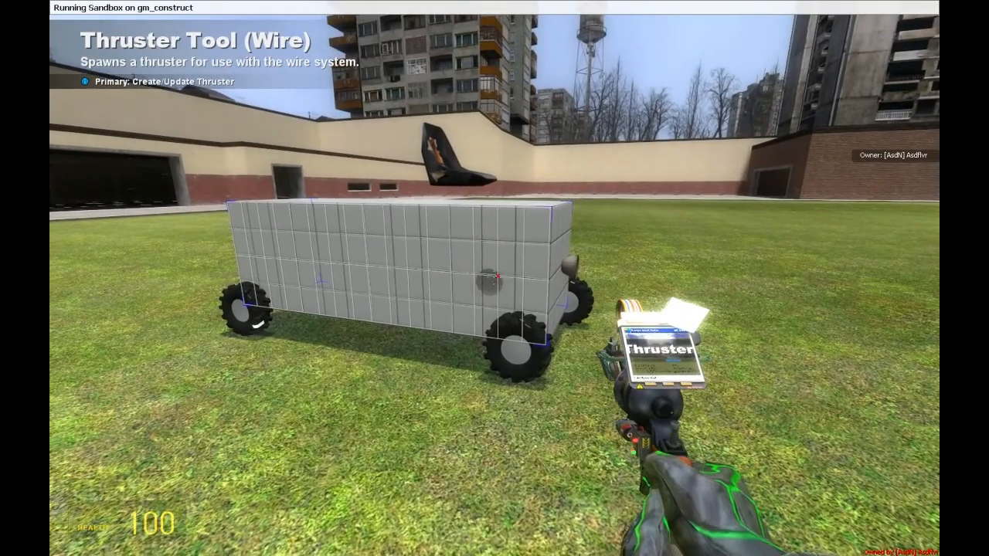
key("q")
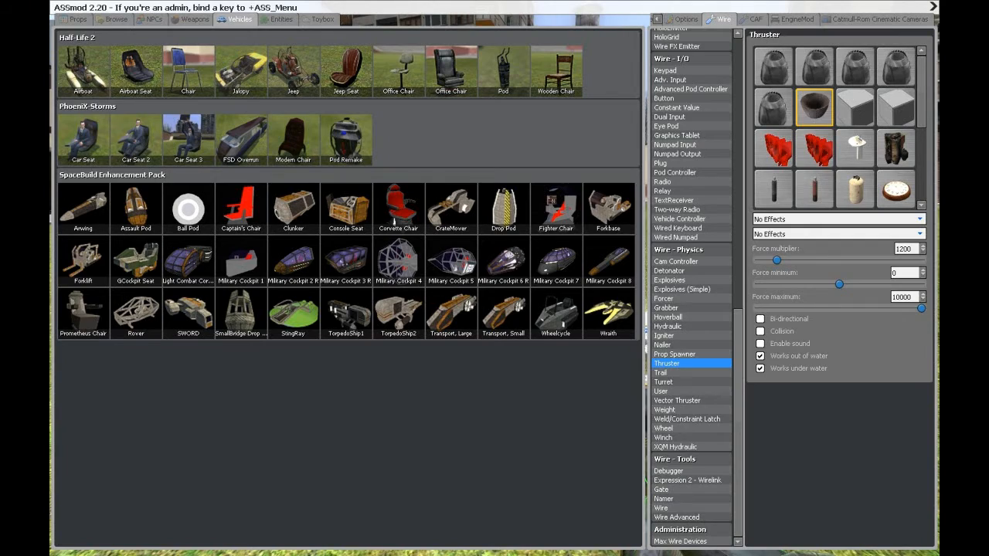
left_click(677, 516)
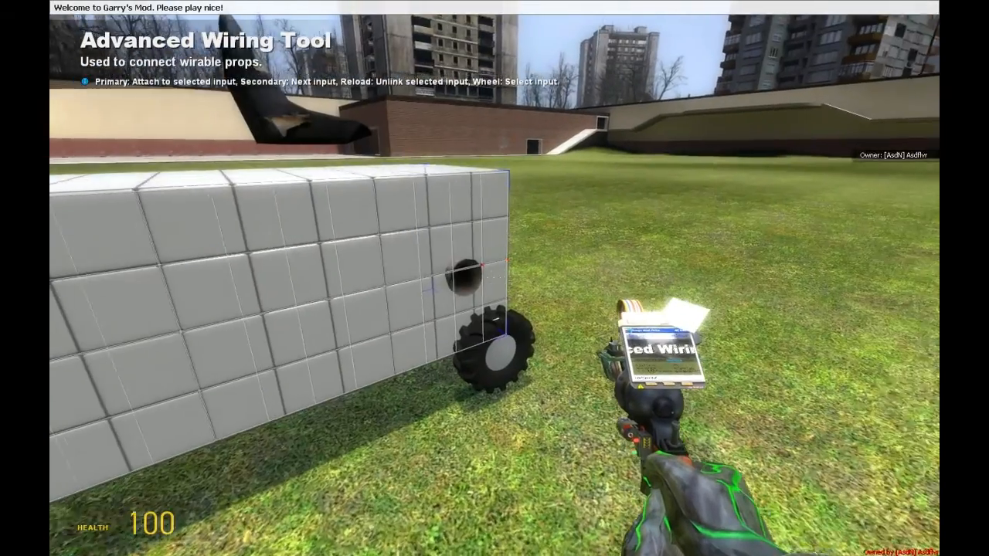
- Wire a thruster's input to an output of the advanced pod controller
left_click(479, 278)
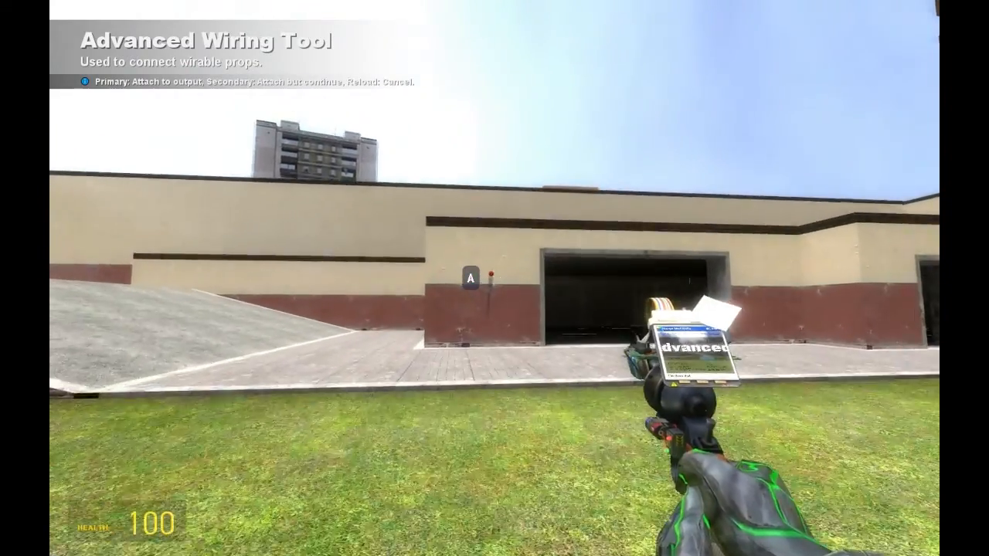
left_click(491, 278)
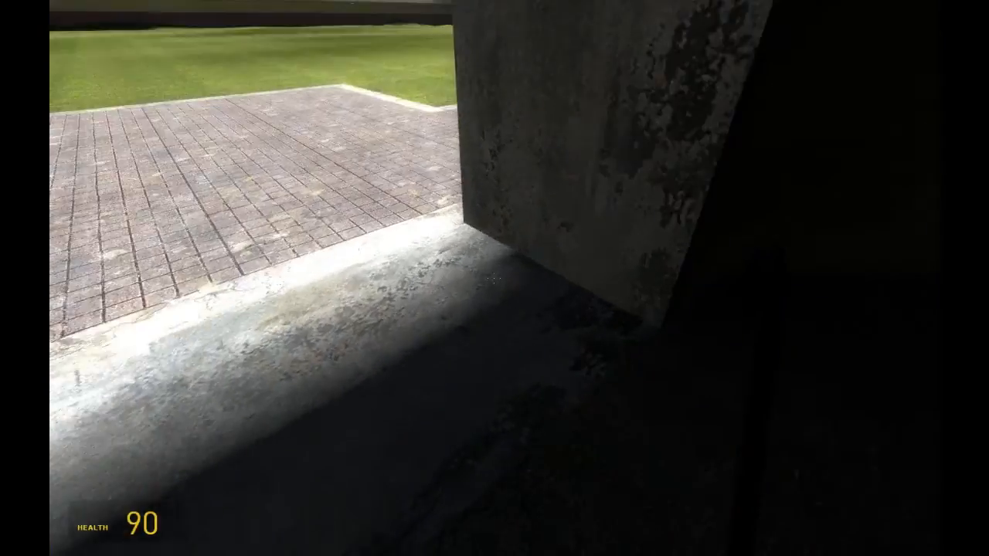
- Drive the thruster car around with WASD, then pause the game
key("Escape")
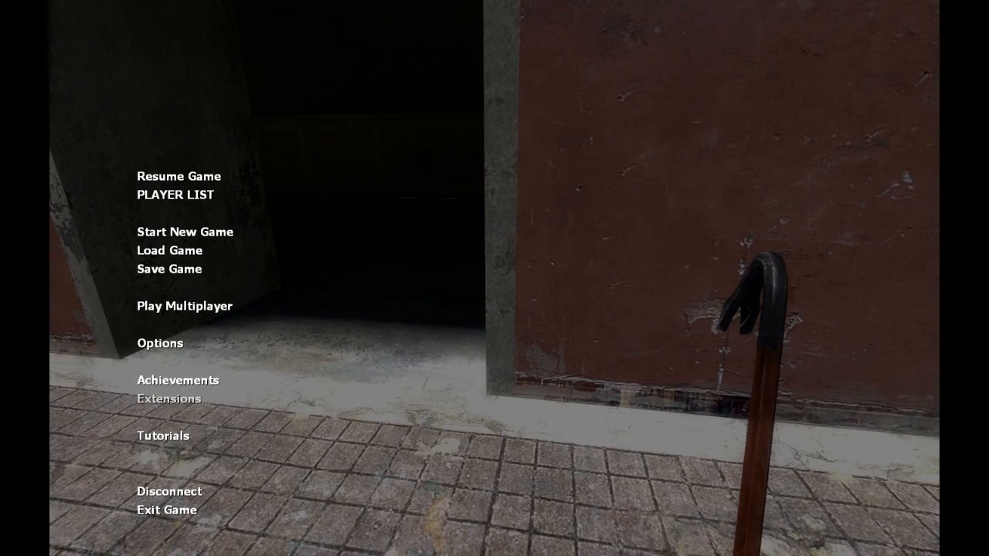